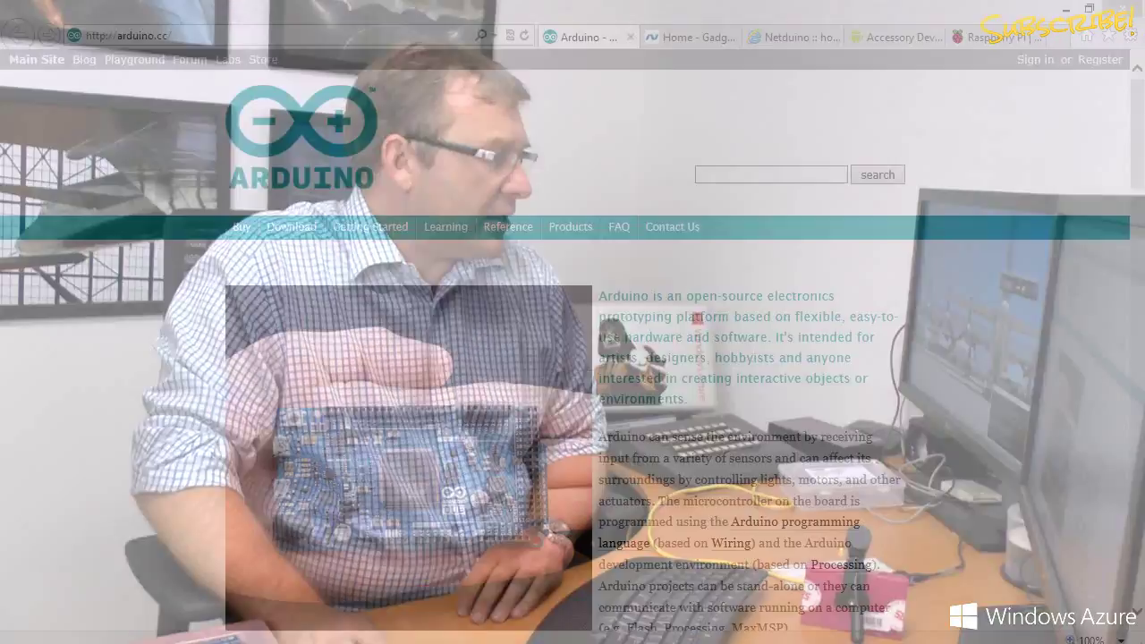
Step: Scroll the current Arduino page, then go to the Products page from the navigation bar
scroll(down, 3)
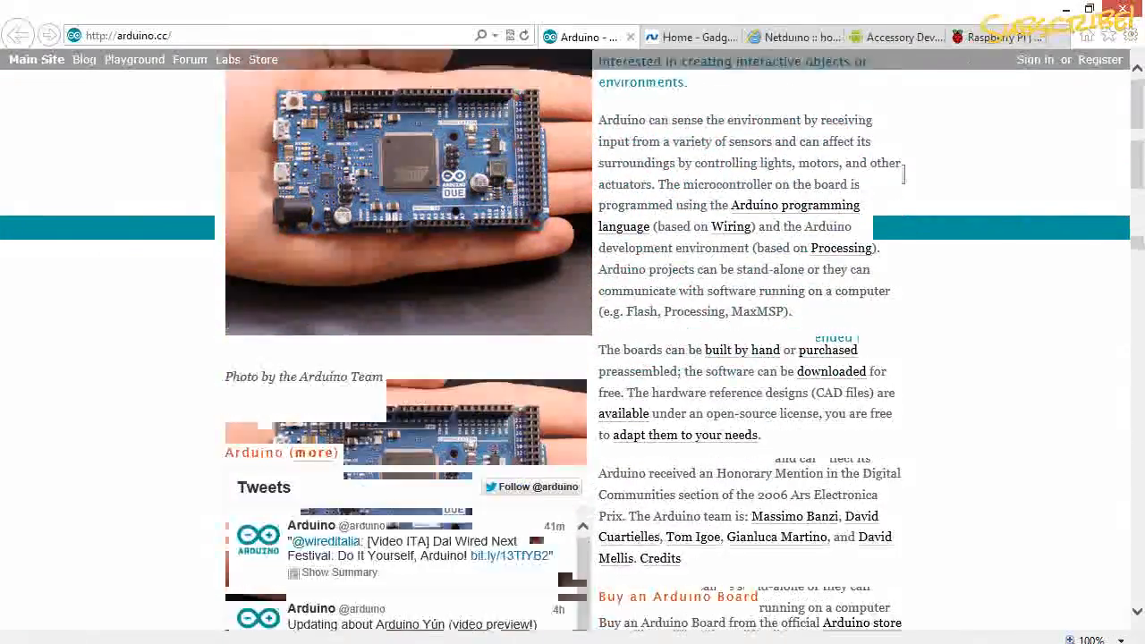
scroll(down, 3)
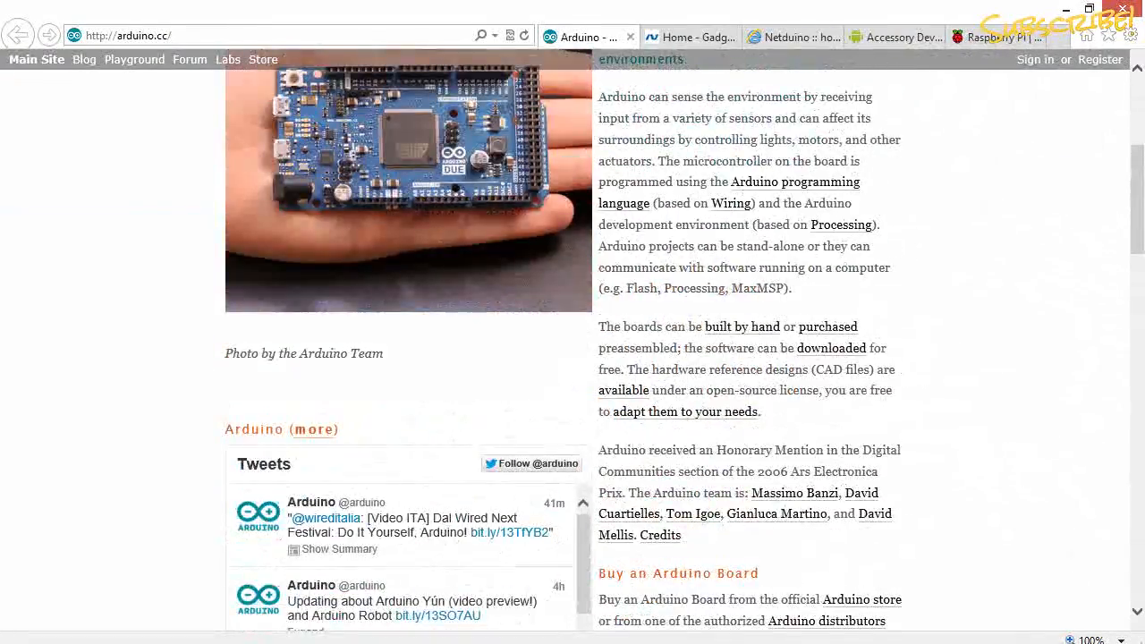
scroll(up, 3)
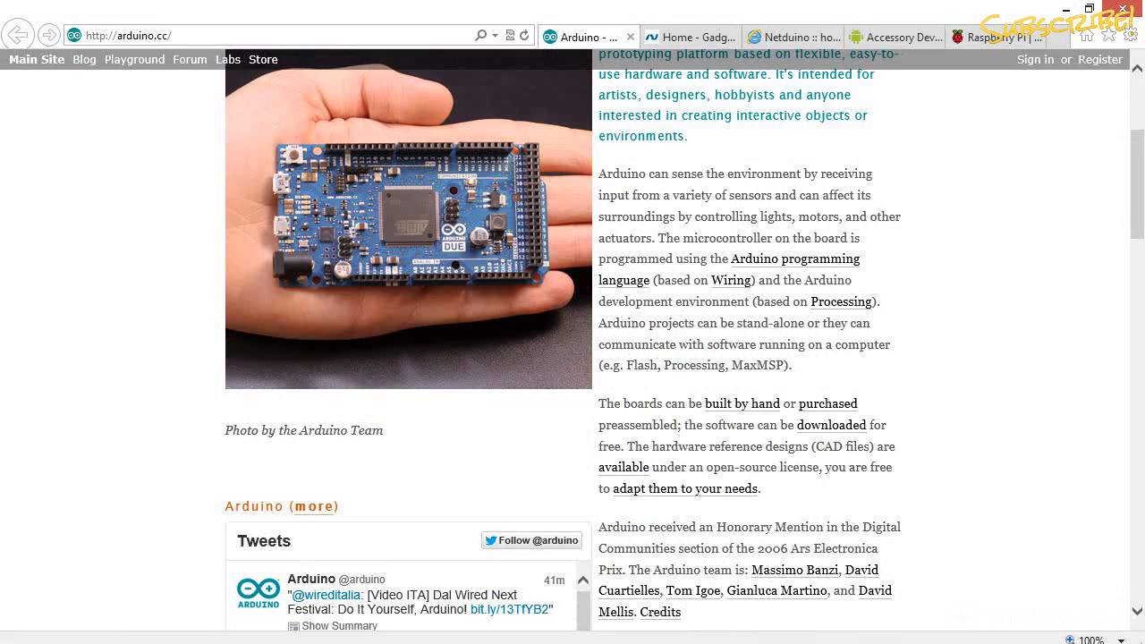
scroll(down, 3)
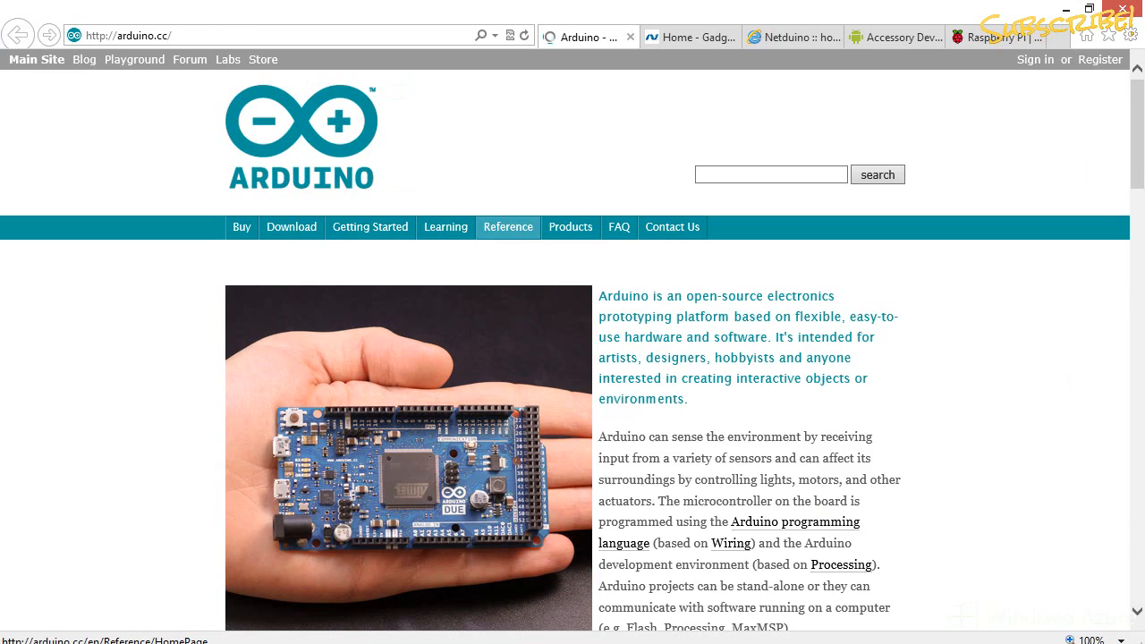
click(569, 225)
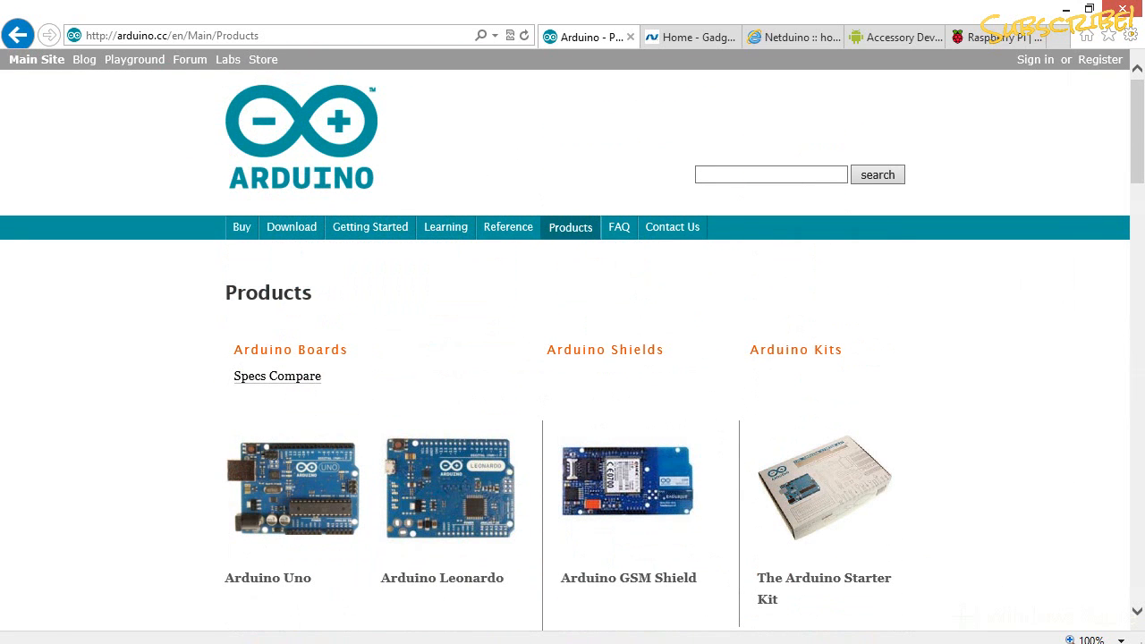
Step: Browse down the Products listing through boards, shields, kits and accessories to LilyPad, Nano and Pro Mini
scroll(down, 3)
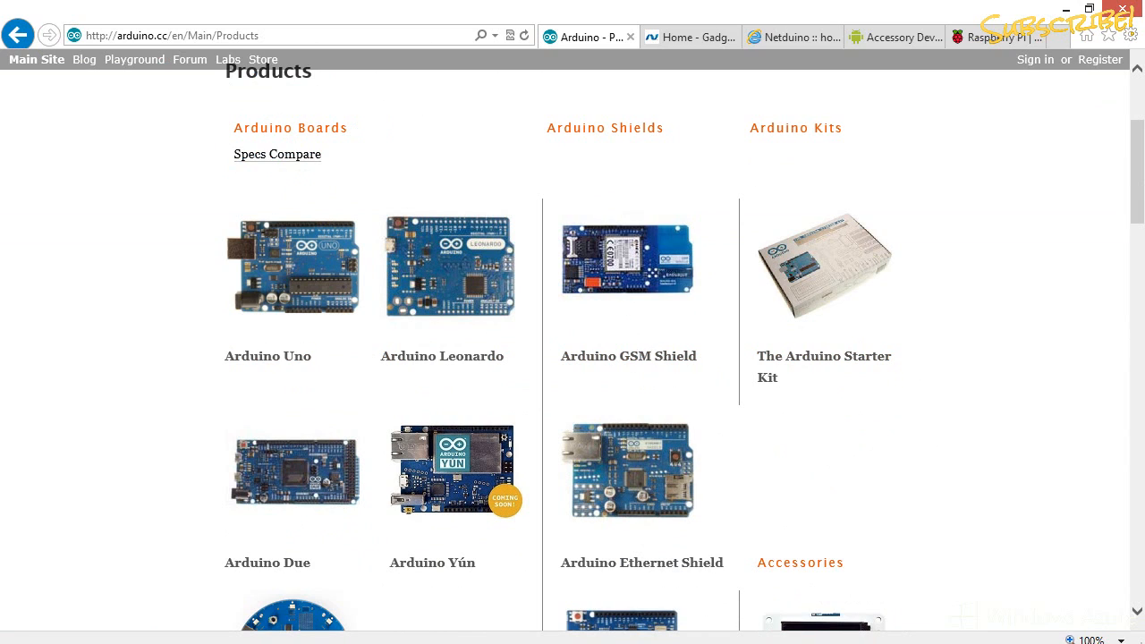
scroll(down, 3)
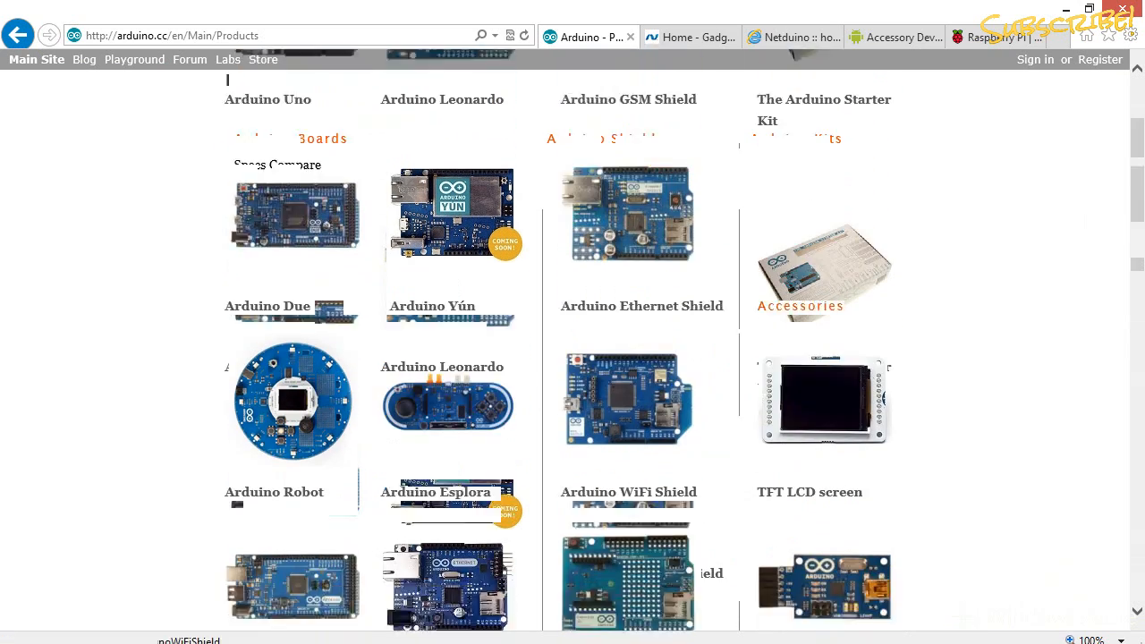
scroll(down, 3)
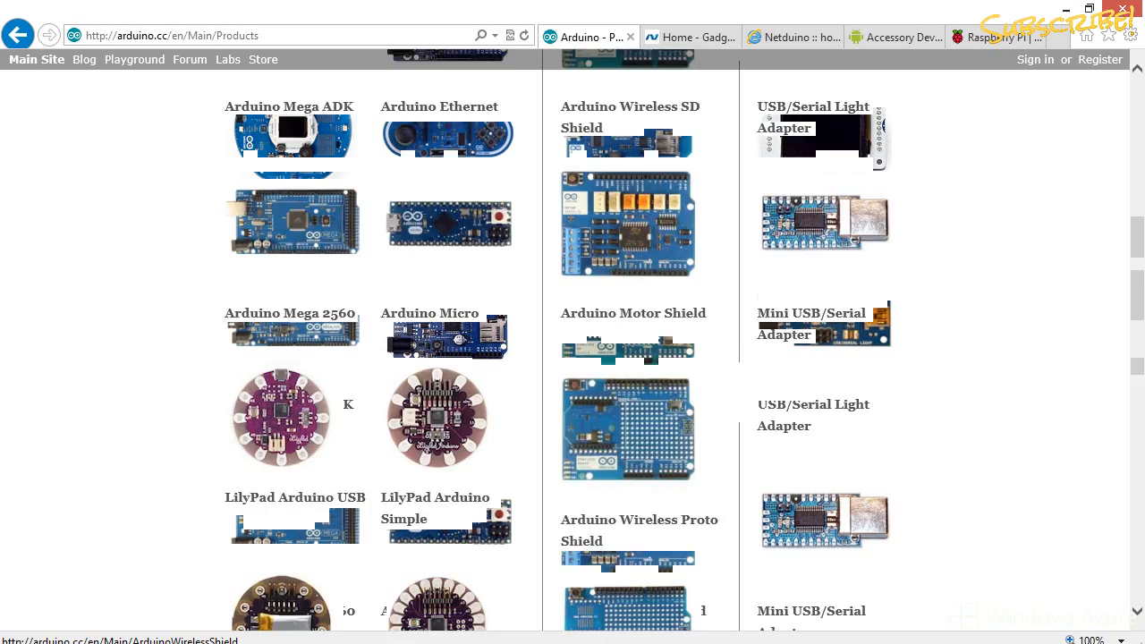
scroll(up, 3)
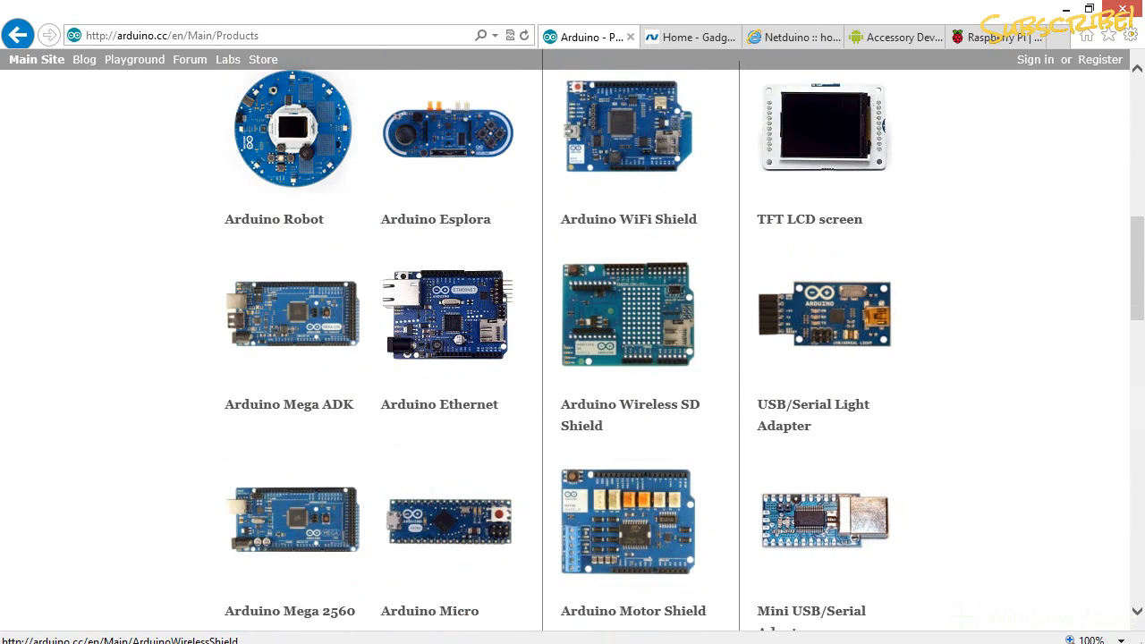
scroll(down, 3)
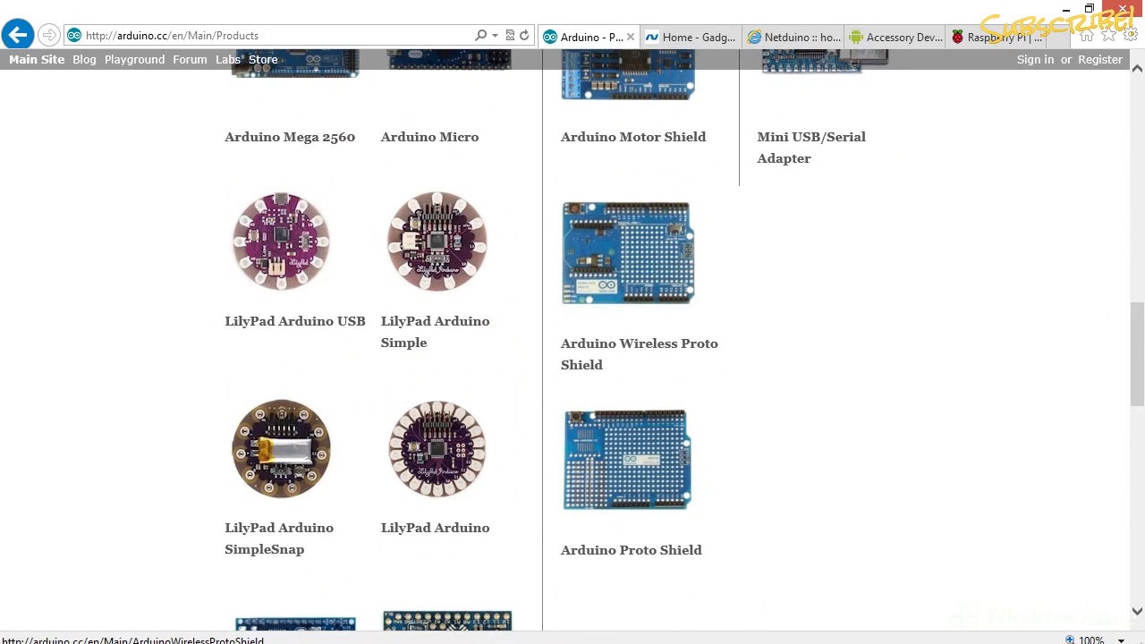
scroll(down, 3)
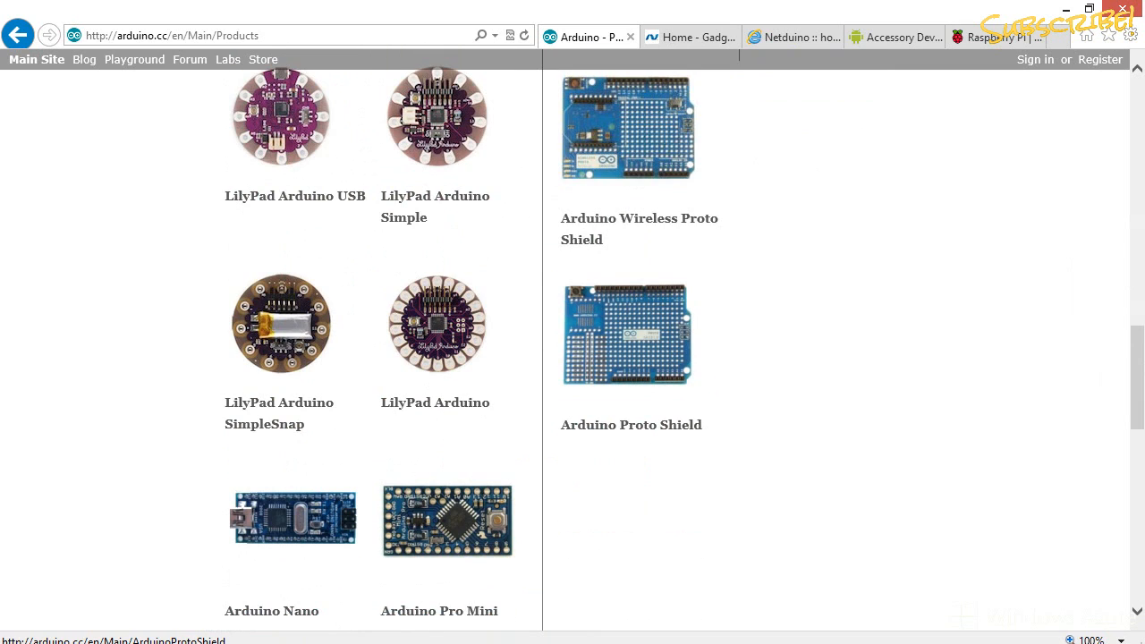